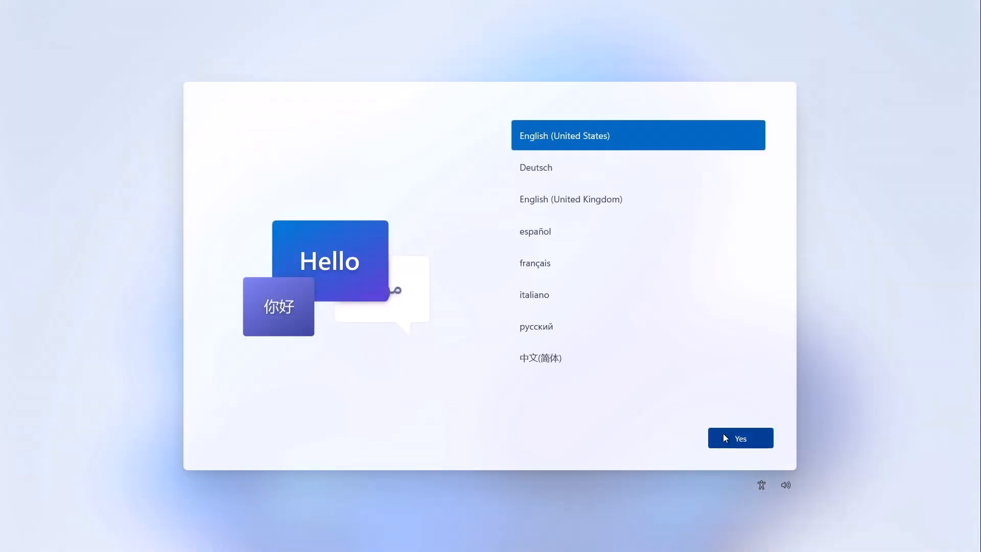
# Keep English (United States), skip the second keyboard layout, and name the user 'GoTechGeek'.
pyautogui.click(739, 437)
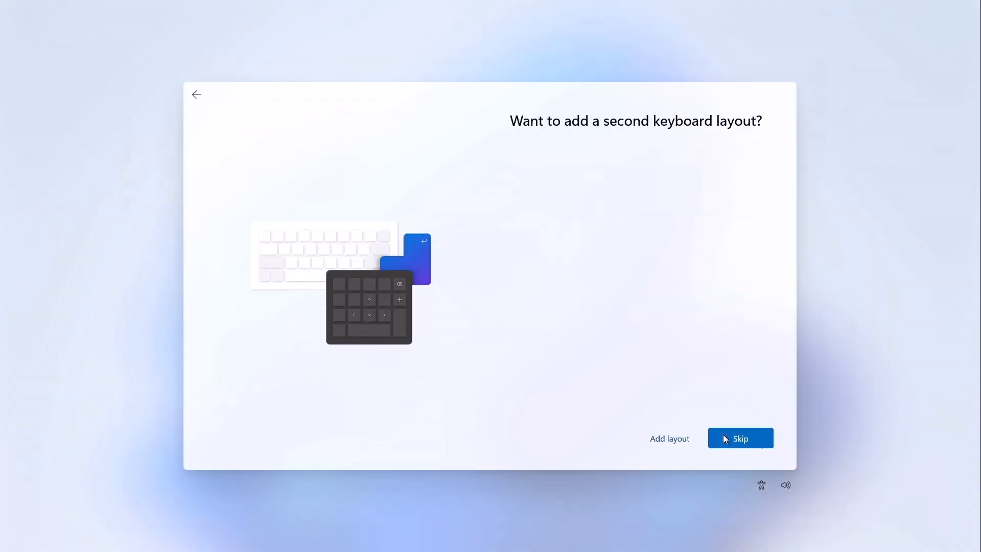
pyautogui.click(740, 437)
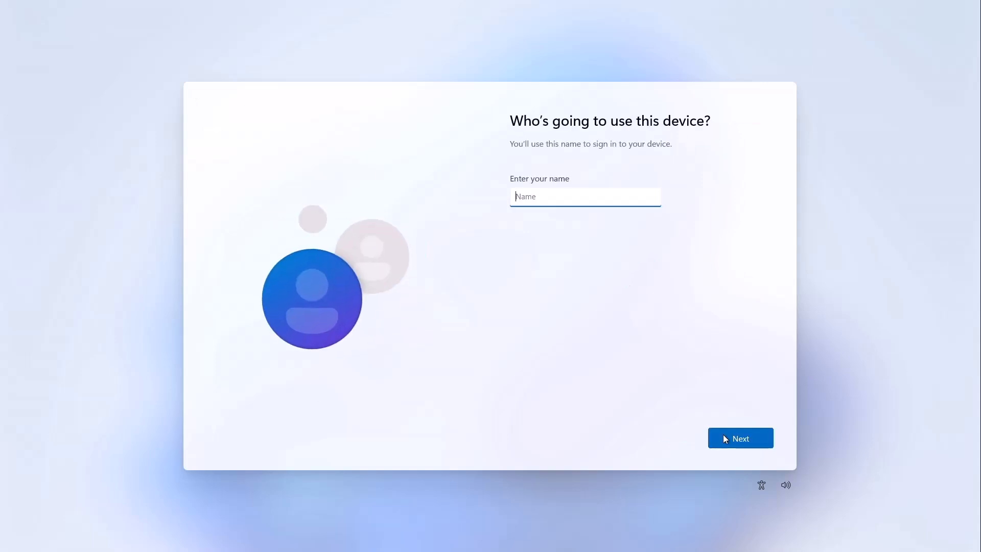
pyautogui.write('GoTechGeek')
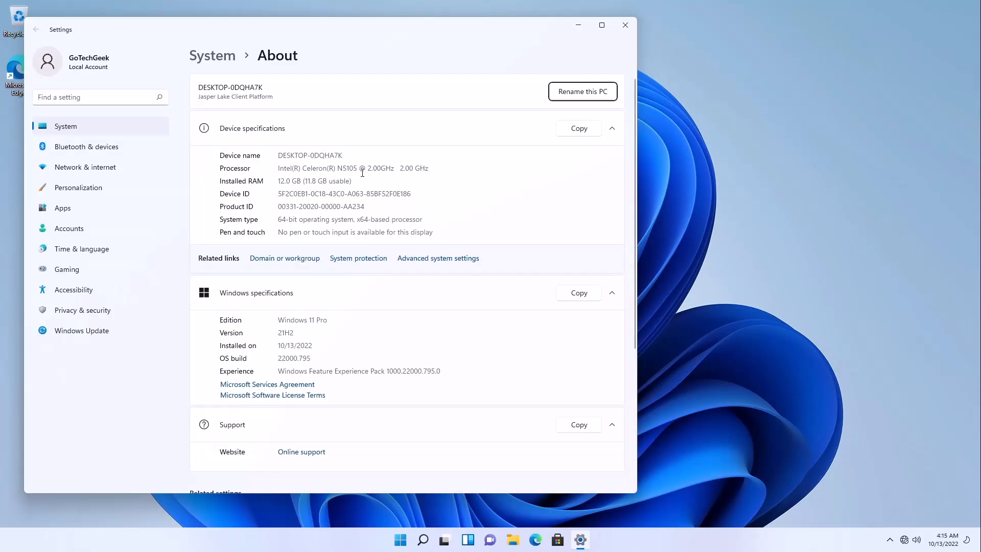
pyautogui.moveTo(329, 190)
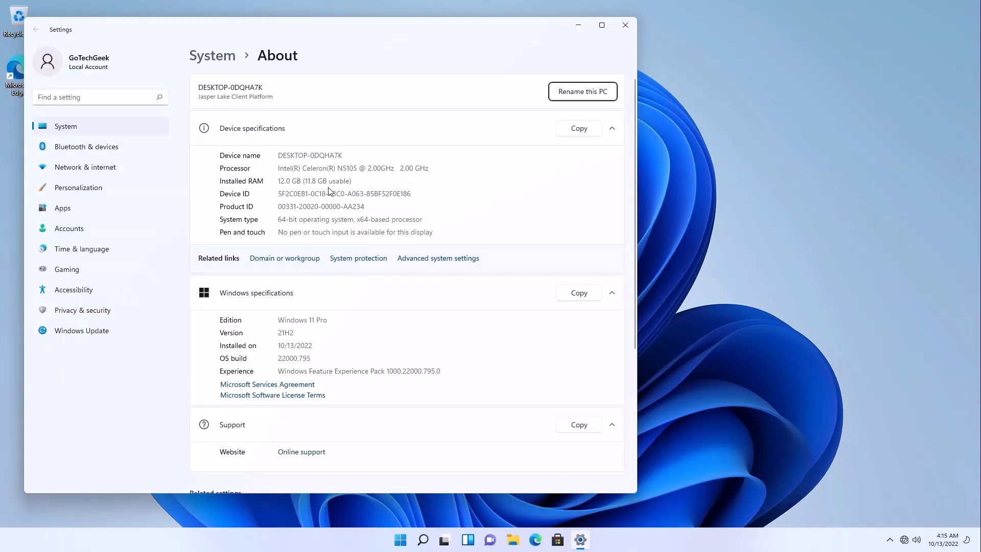
pyautogui.moveTo(341, 222)
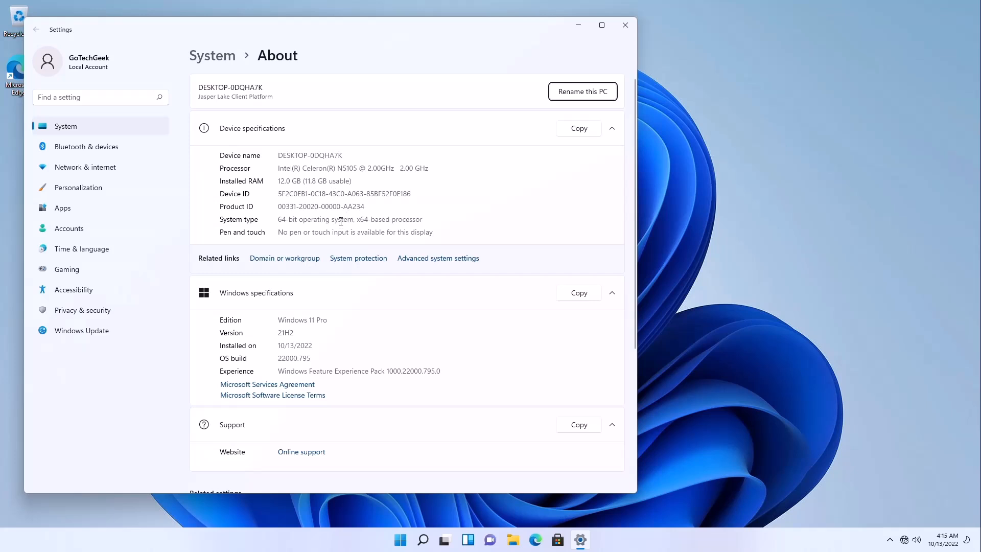
pyautogui.moveTo(382, 183)
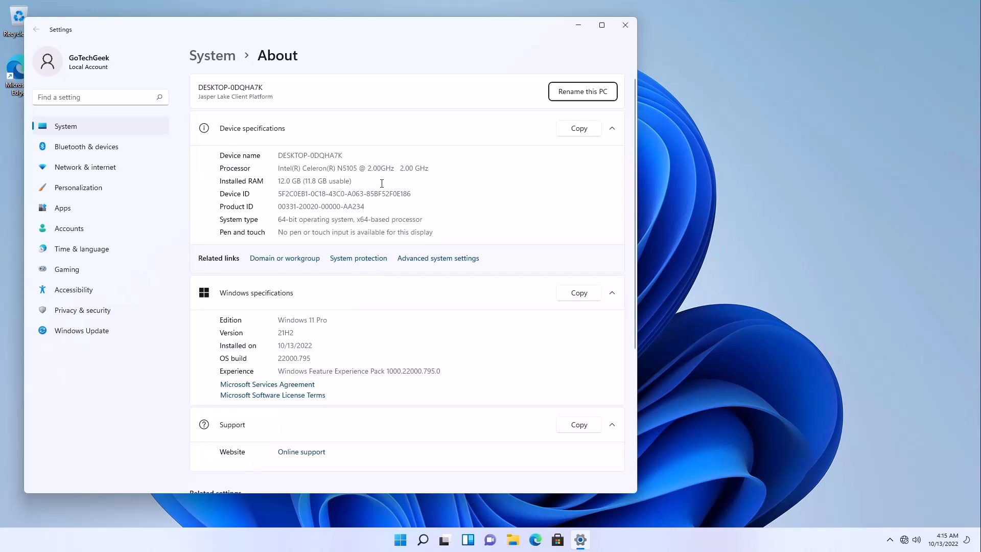
pyautogui.moveTo(494, 478)
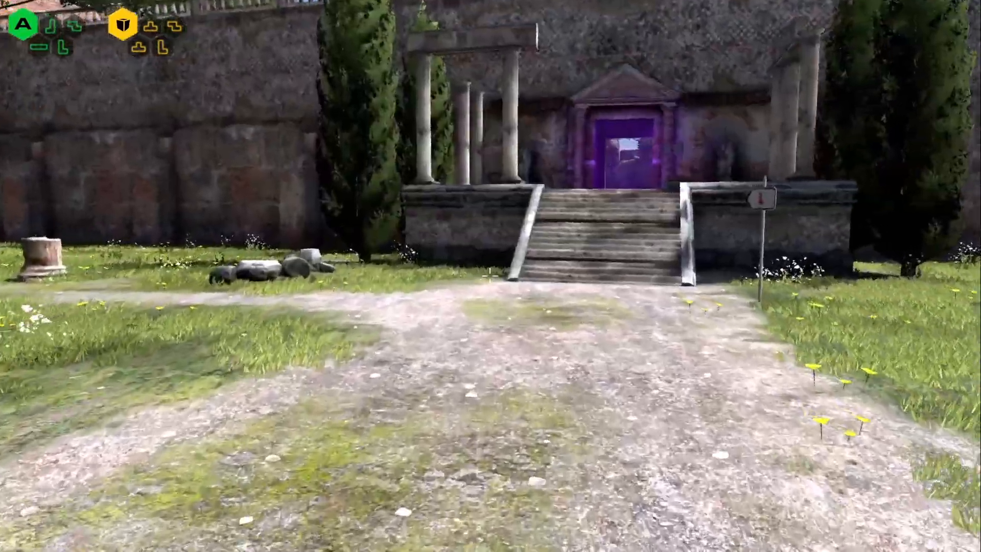
# Walk forward in The Talos Principle courtyard, then bring up the ball game's Options screen.
pyautogui.press('w')
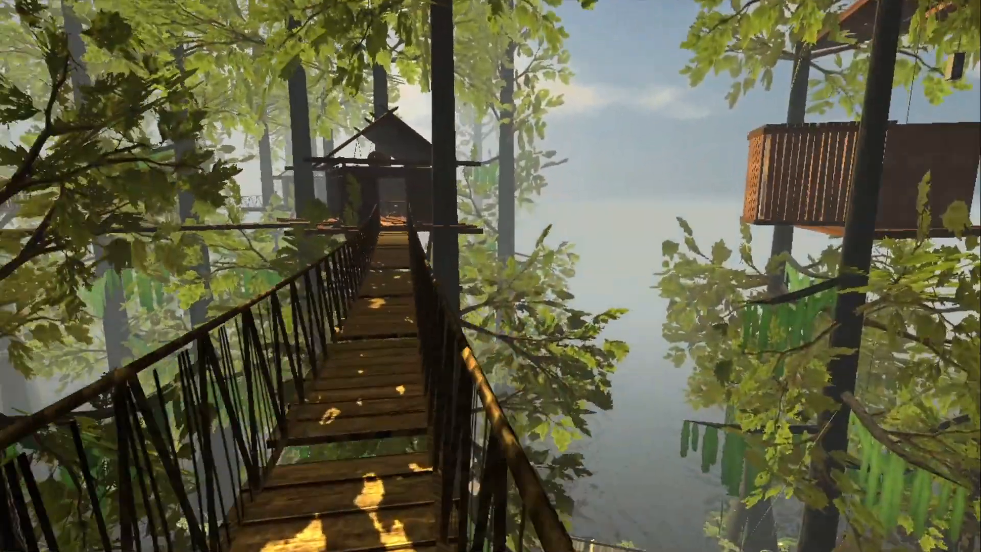
pyautogui.moveTo(490, 275)
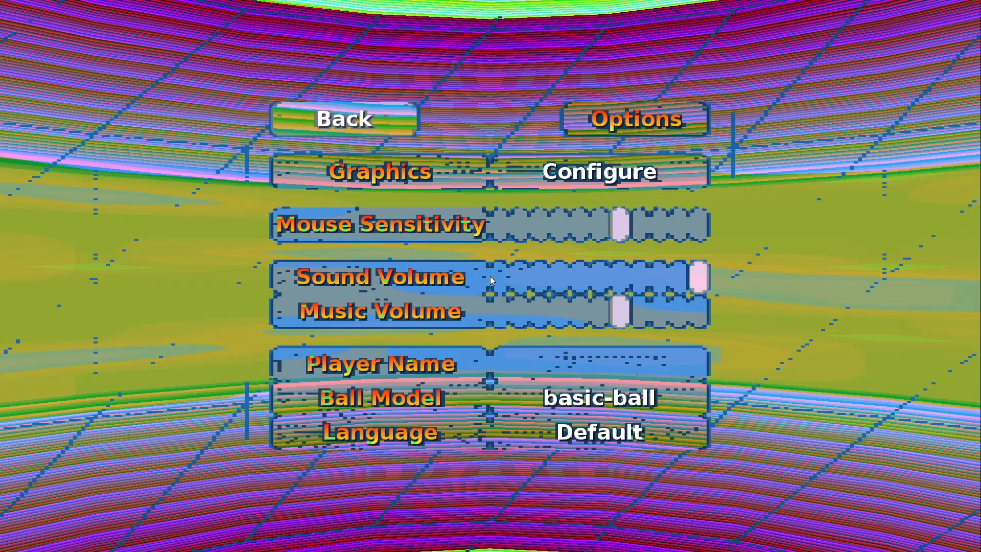
pyautogui.click(343, 119)
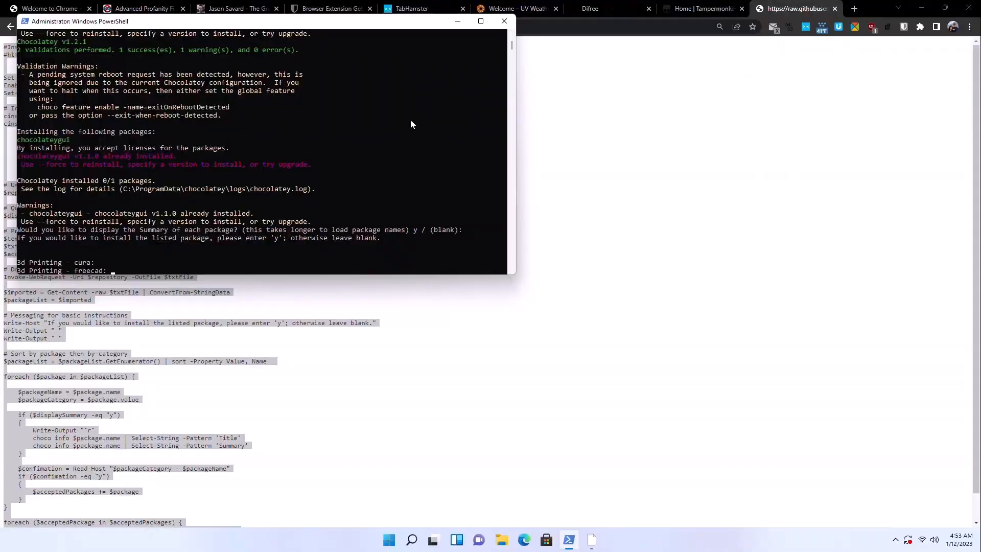
# Scroll through the script's categorized package prompts (cura, audacity, vlc, git, vscode).
pyautogui.scroll(-3)
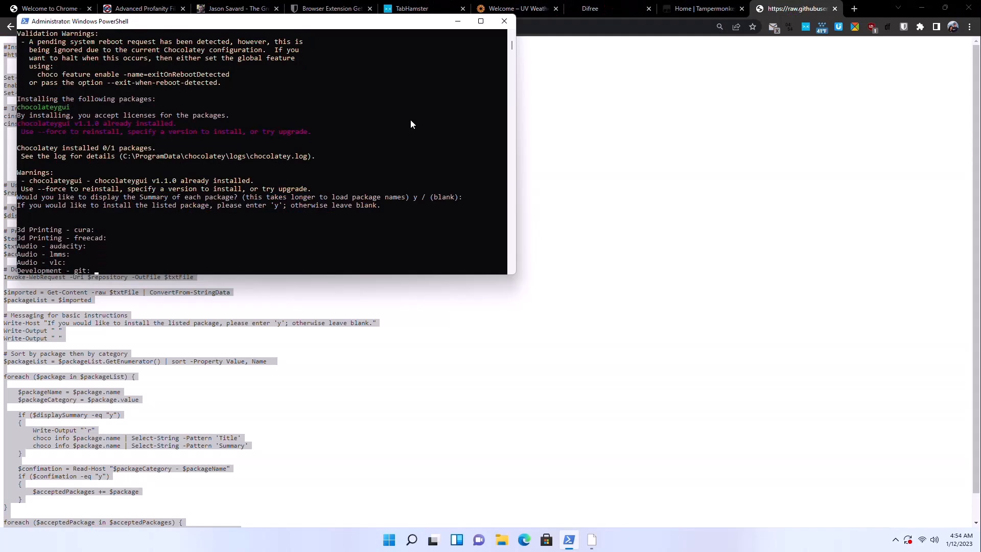
pyautogui.scroll(-3)
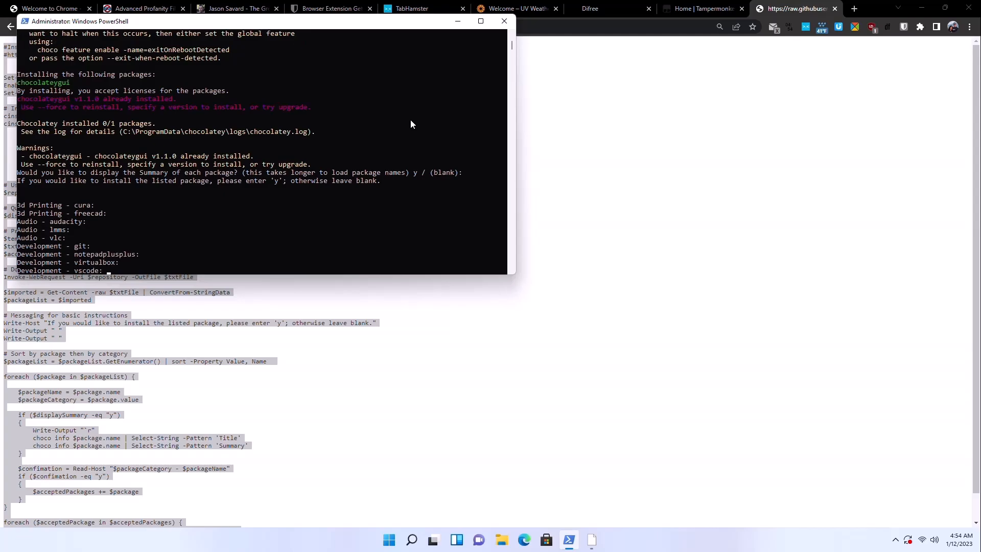